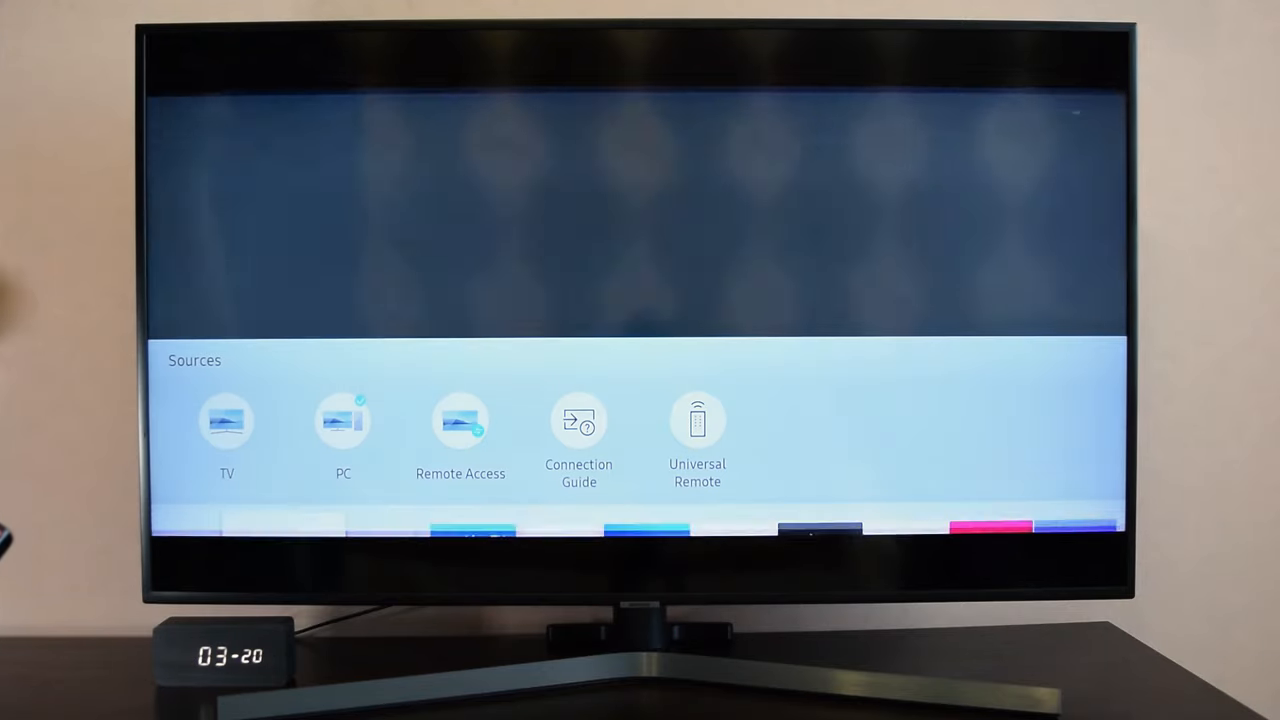
Select PC in the Sources bar to show the Windows 10 desktop on the TV
left_click(343, 420)
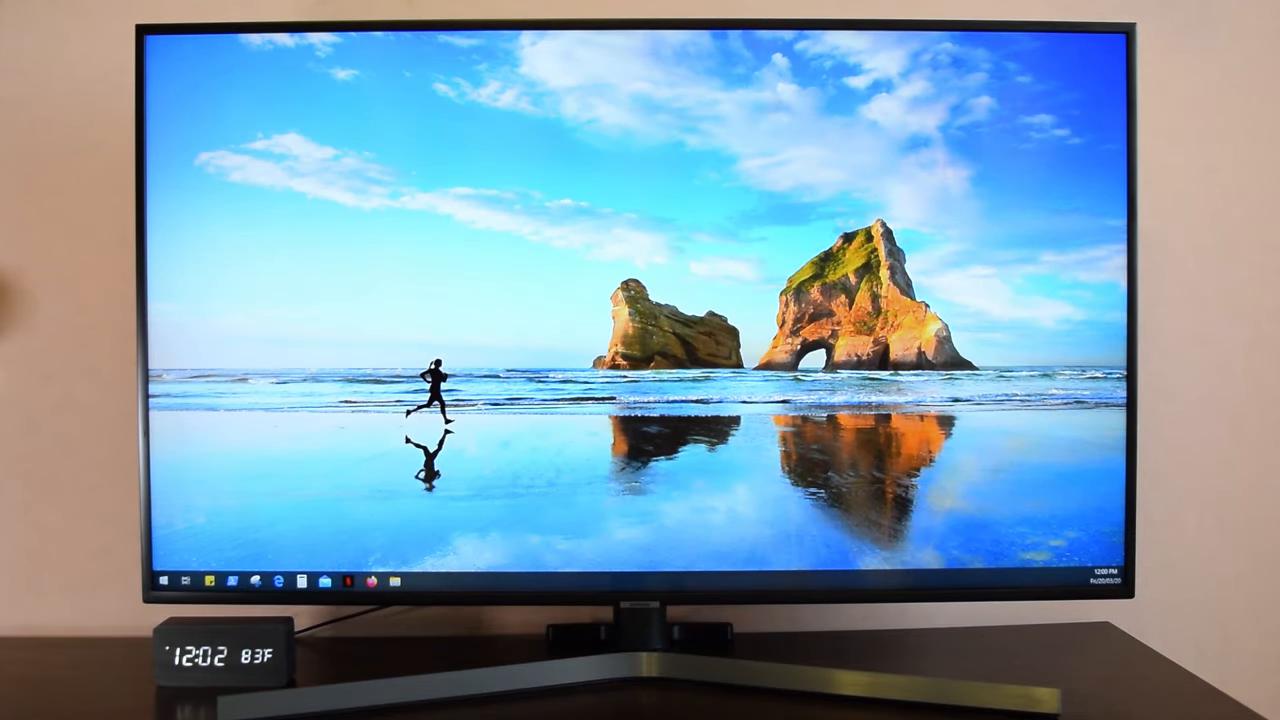